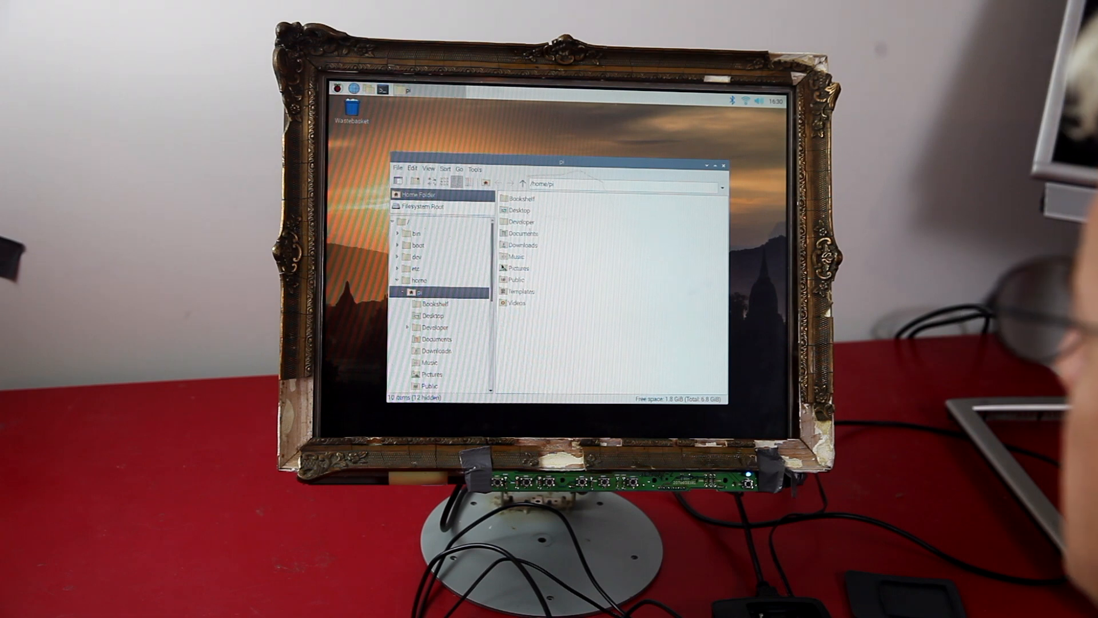
- Open Developer, then the of_v0.11.1_linuxarmv6l_release folder showing addons, apps, docs and examples
double_click(521, 221)
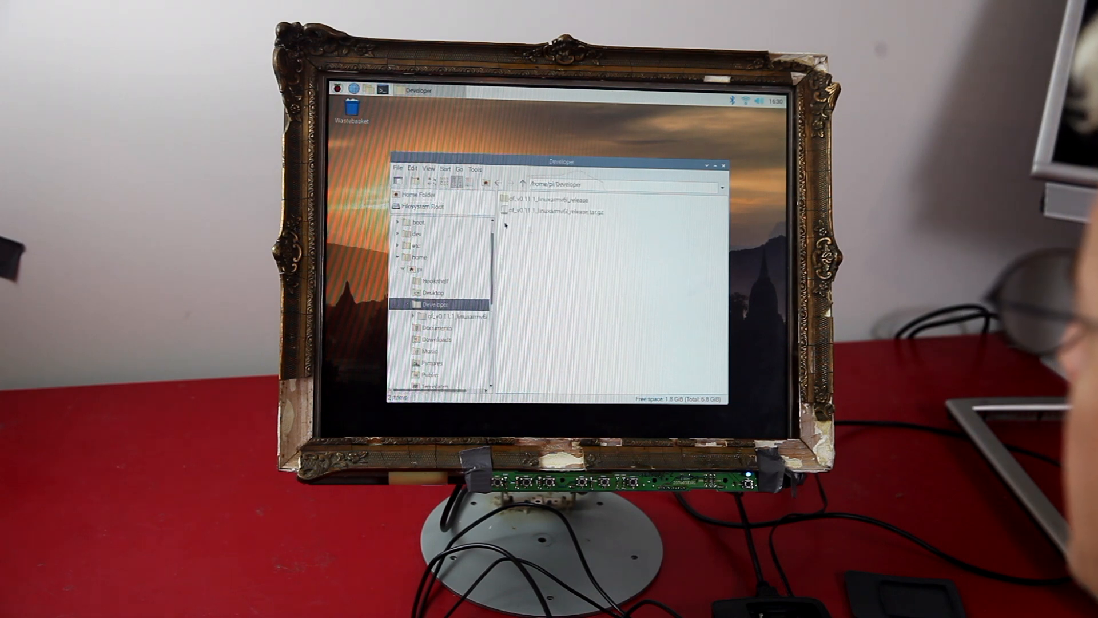
double_click(546, 199)
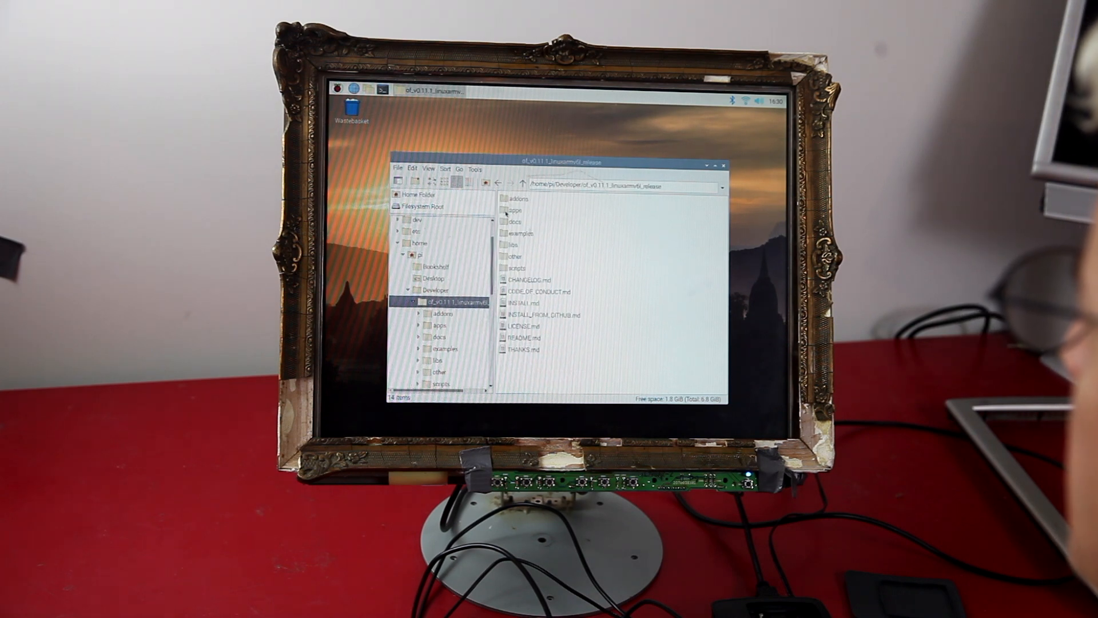